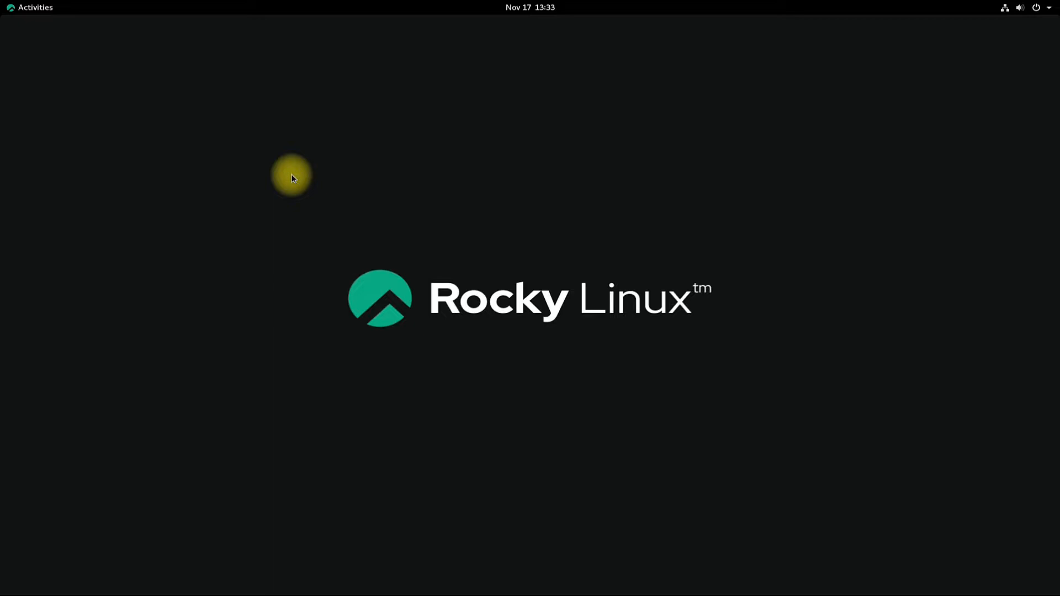
Step: Launch the Terminal application from the GNOME Activities search
click(34, 7)
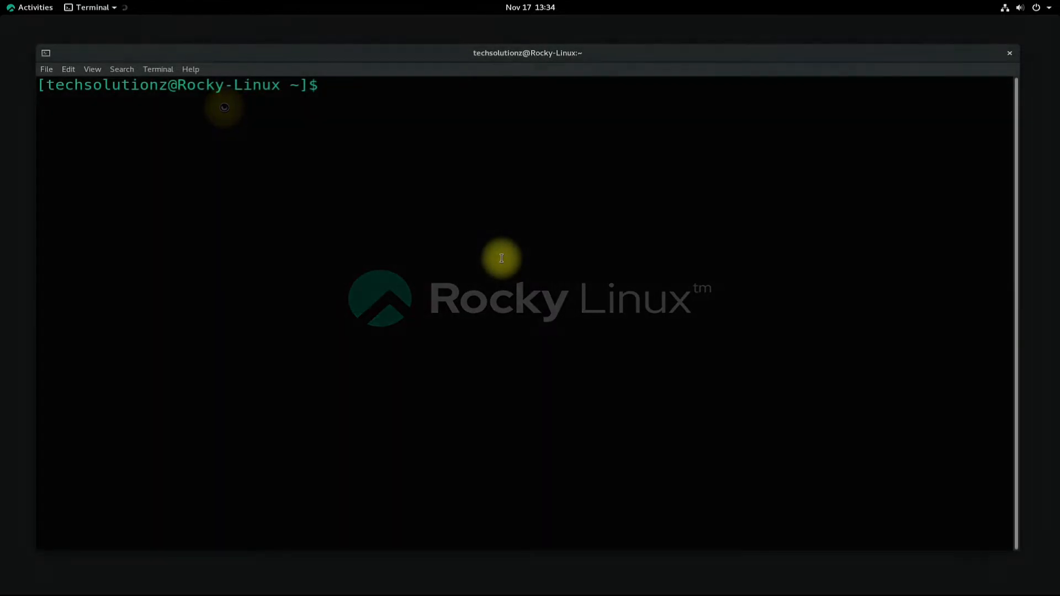
Step: Run 'sudo dnf update', which reports nothing to do
text(sudo dnf update)
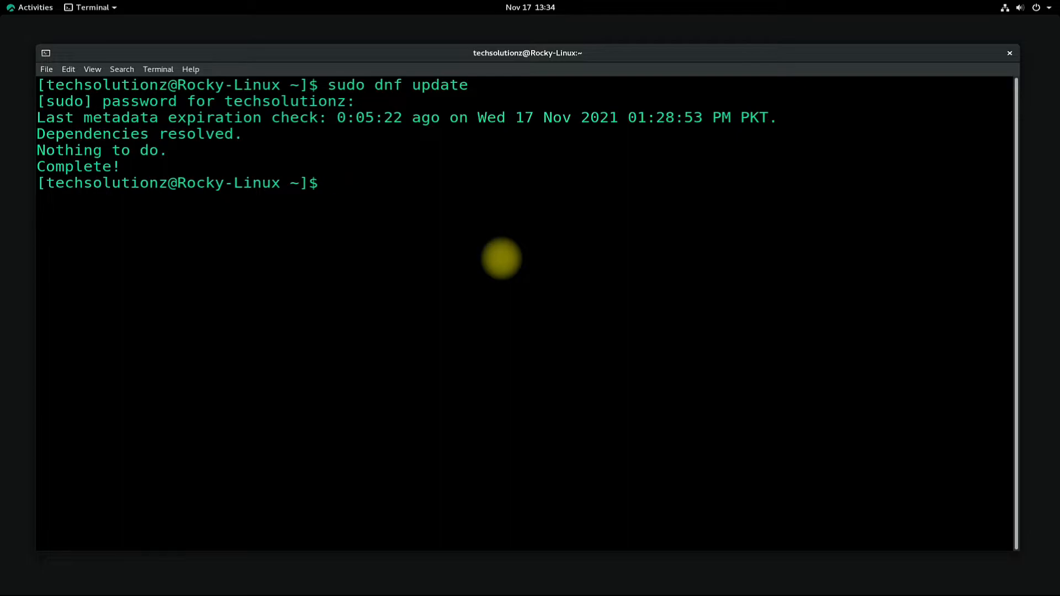
text(sudo)
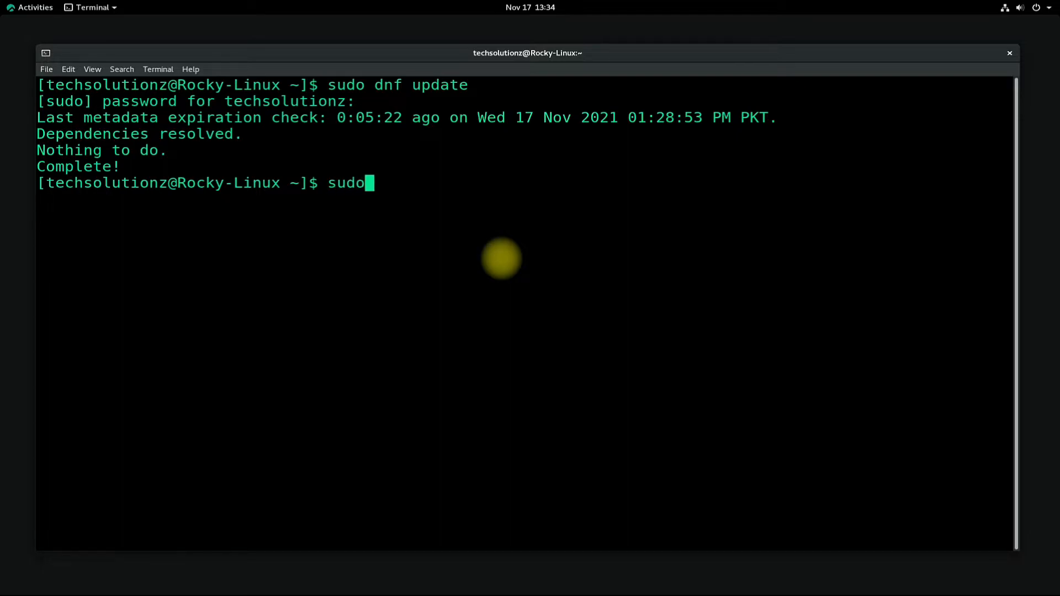
Step: Run sudo yum install on dl.fedoraproject.org's epel-release-latest-8.noarch.rpm
text(yum inst)
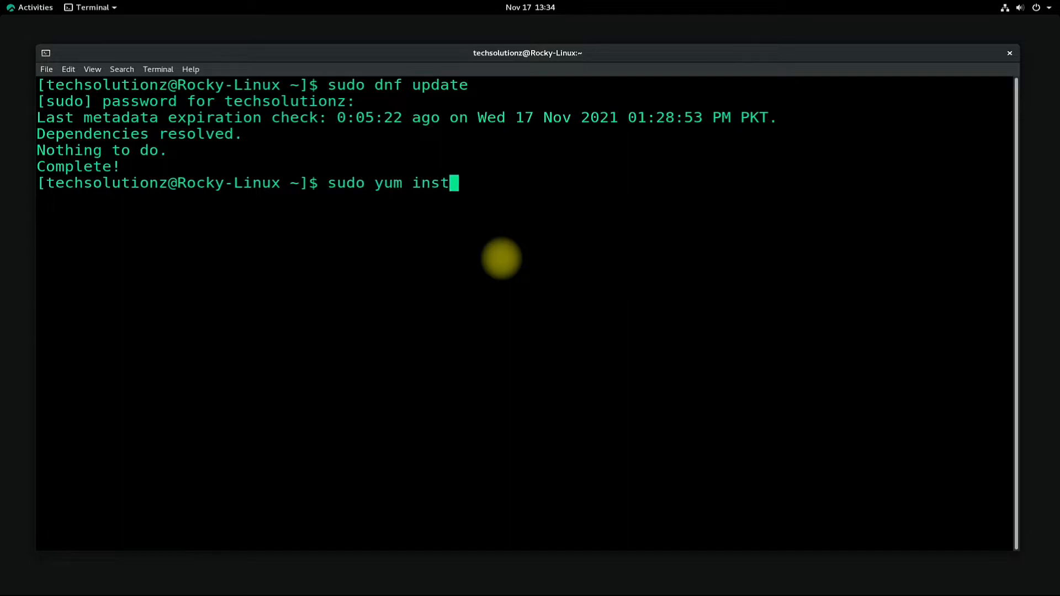
text(all https:)
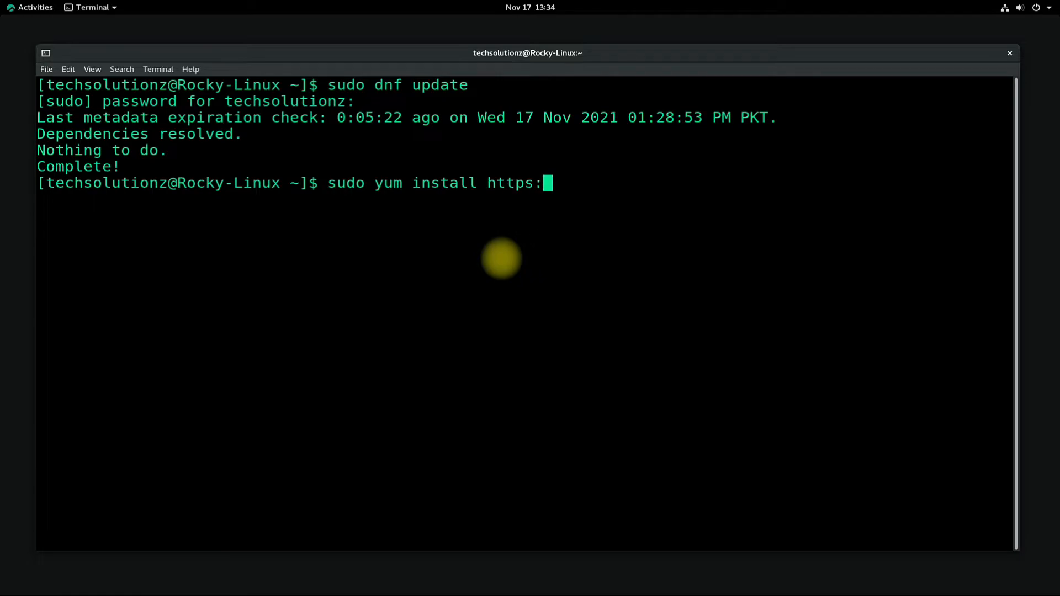
text(//dl.fed)
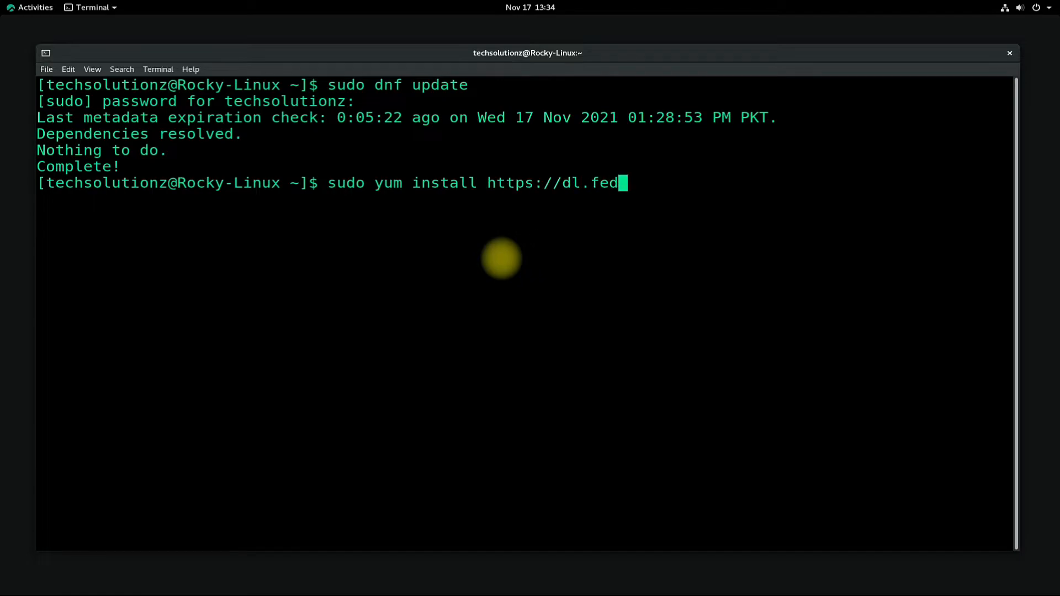
text(orap)
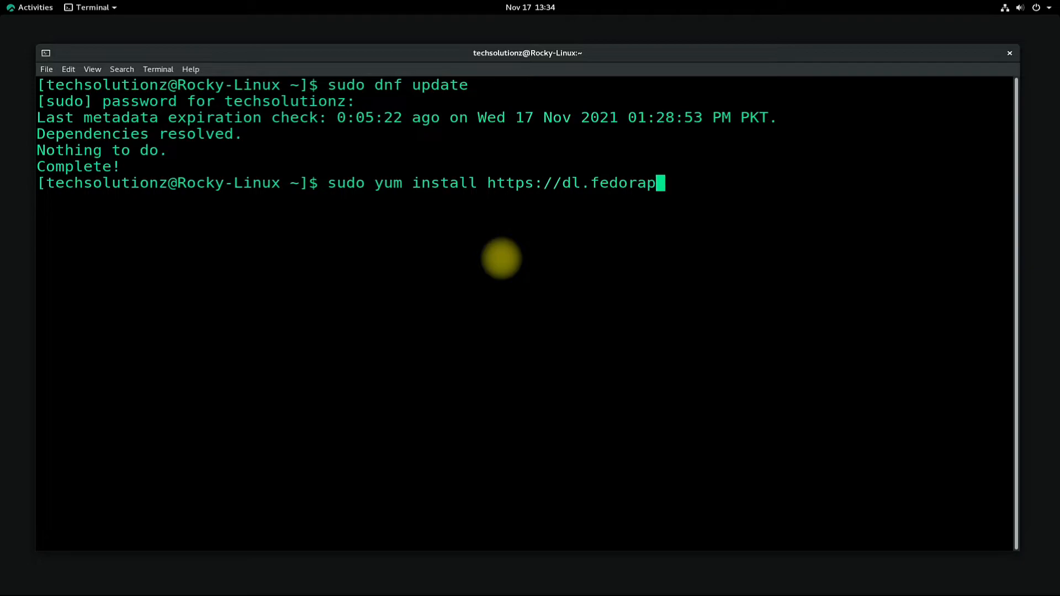
text(roje)
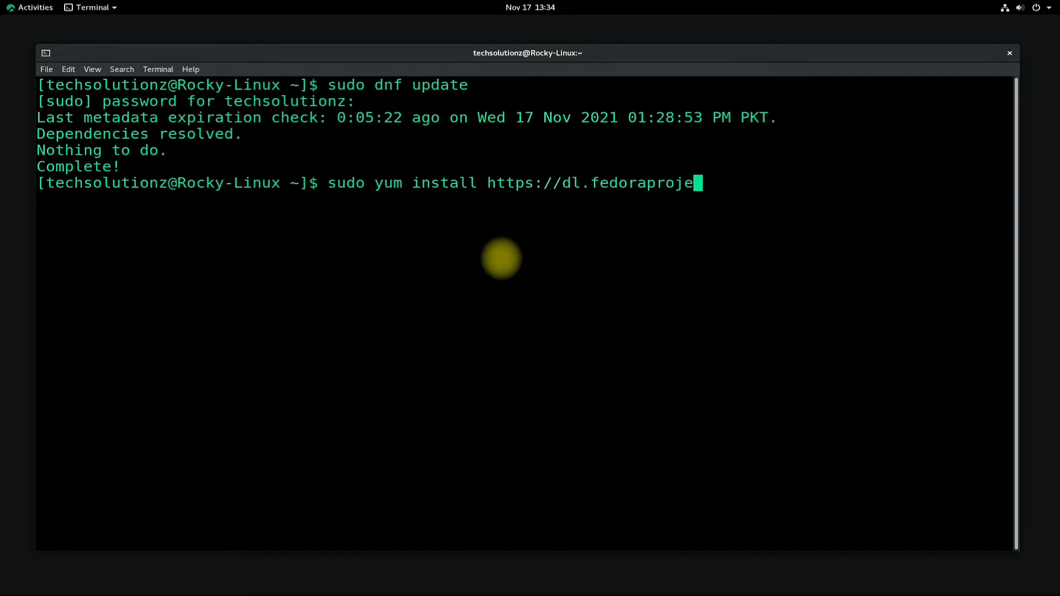
text(ct.org/)
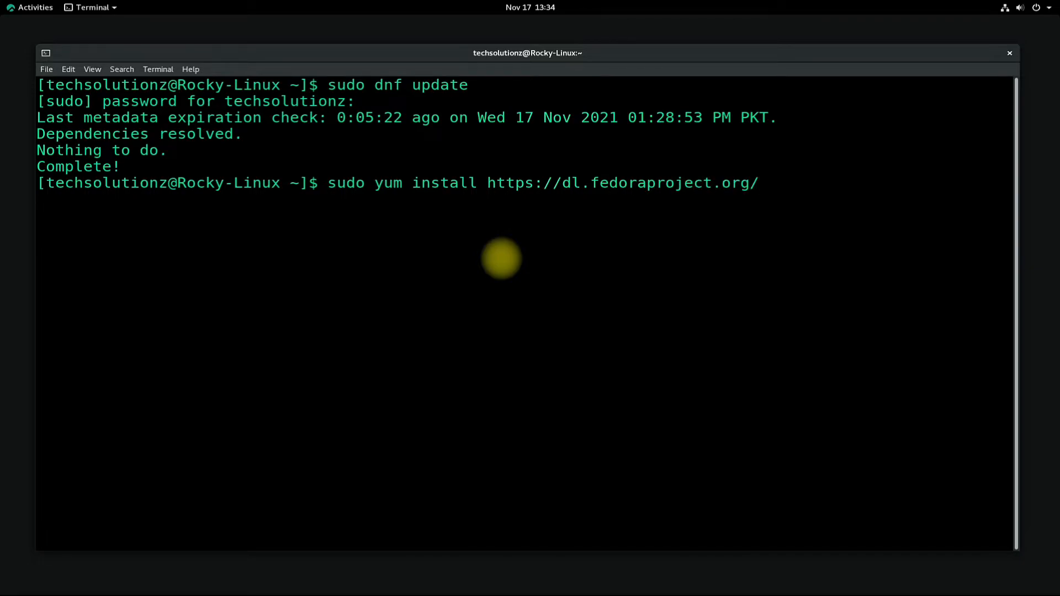
text(pub)
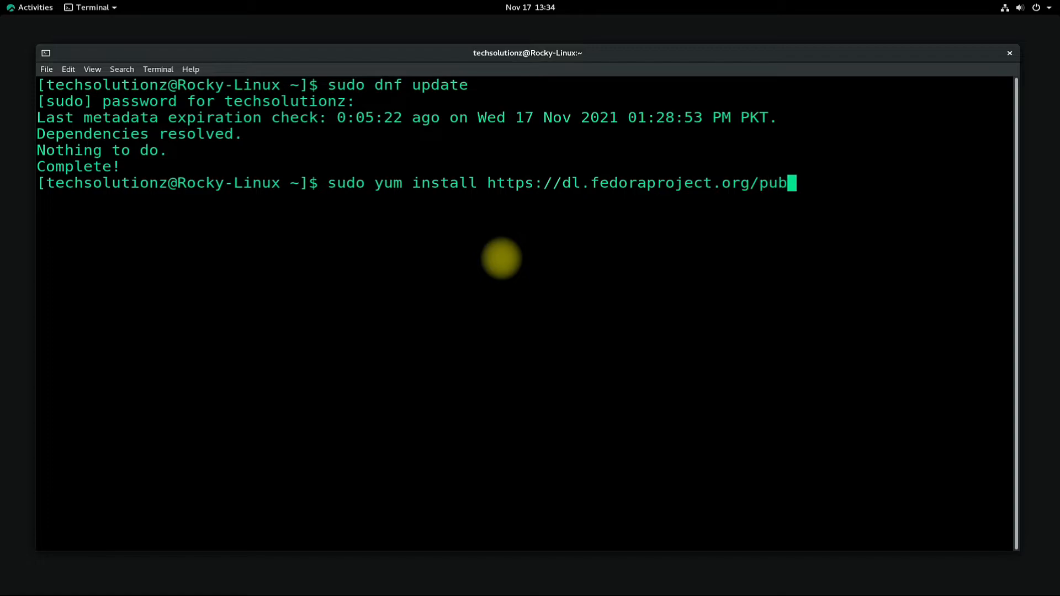
text(ep)
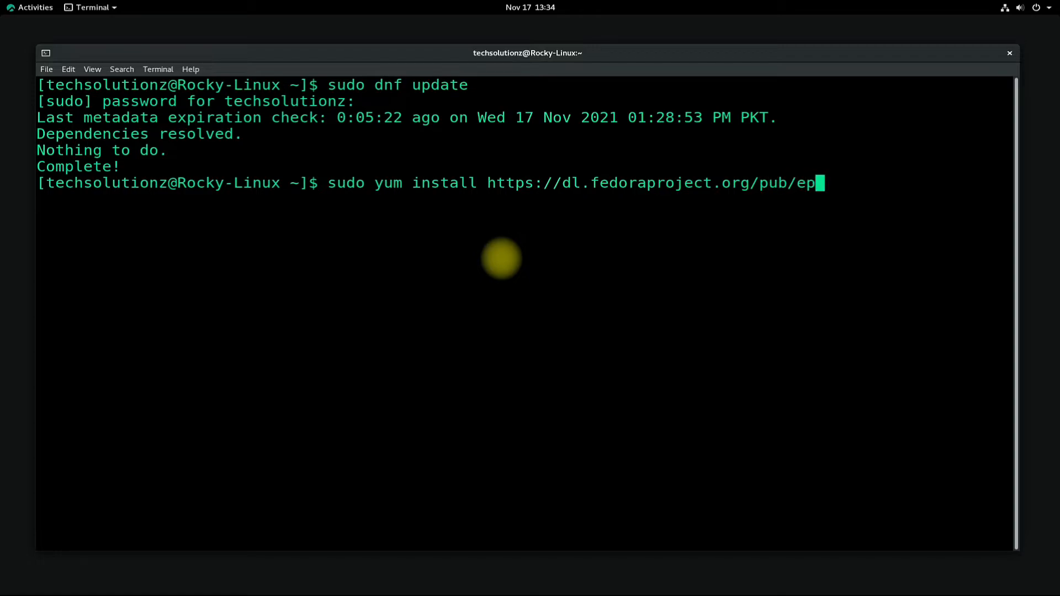
text(el/)
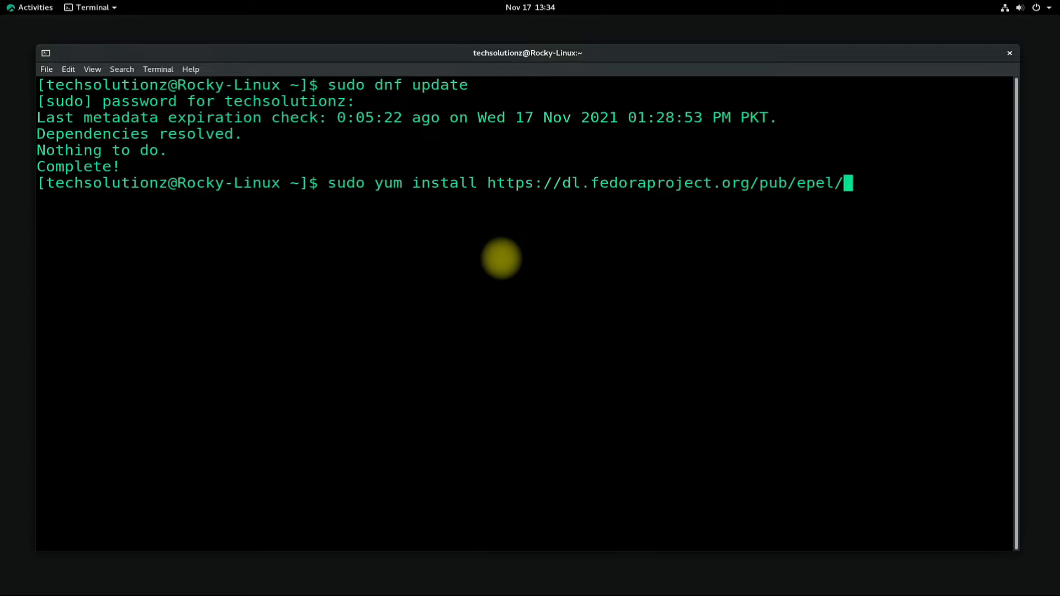
text(epel-r)
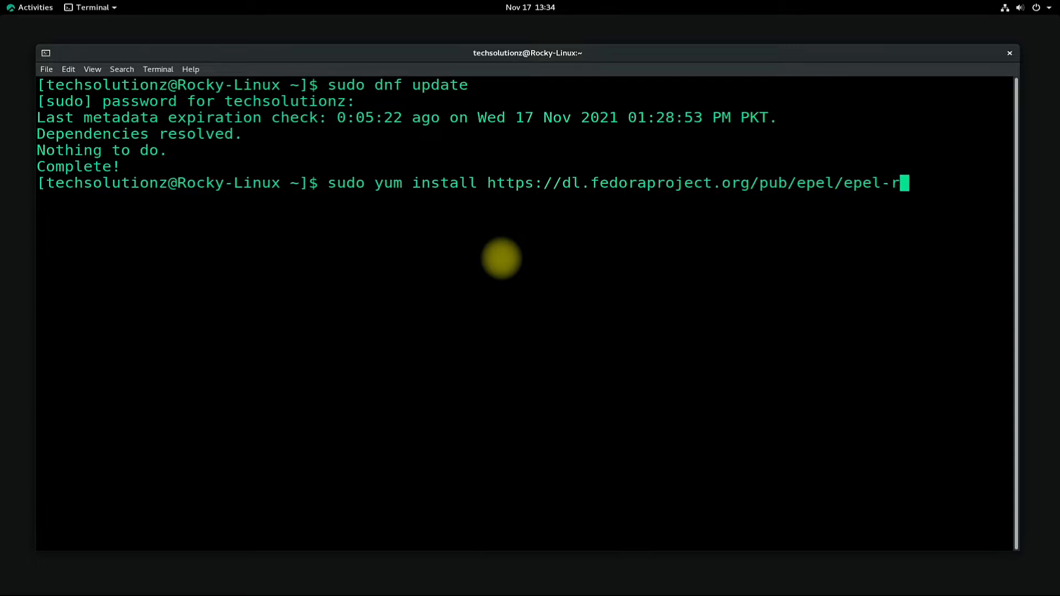
text(elea)
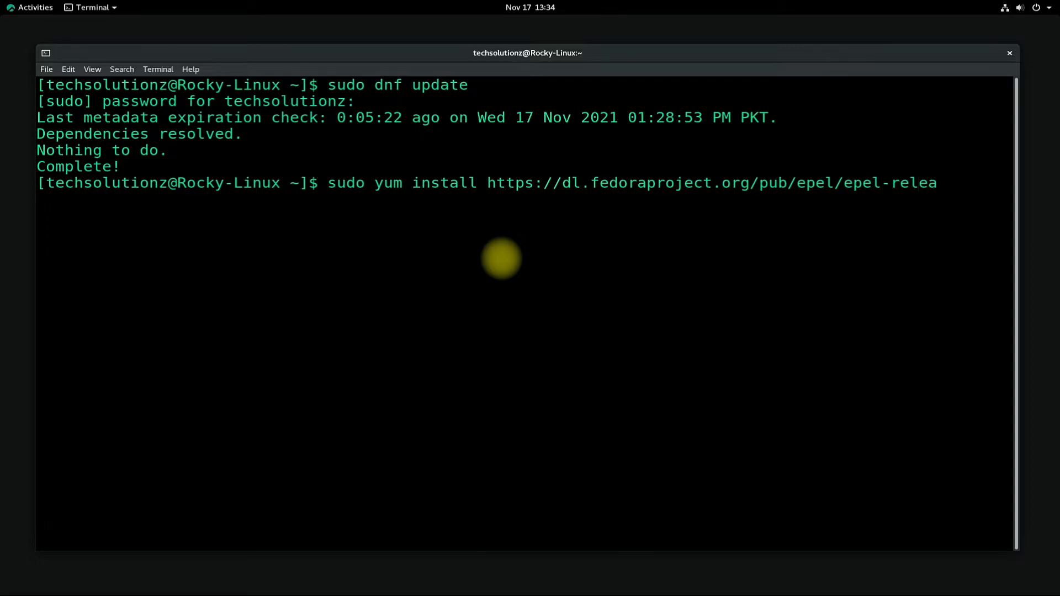
text(se)
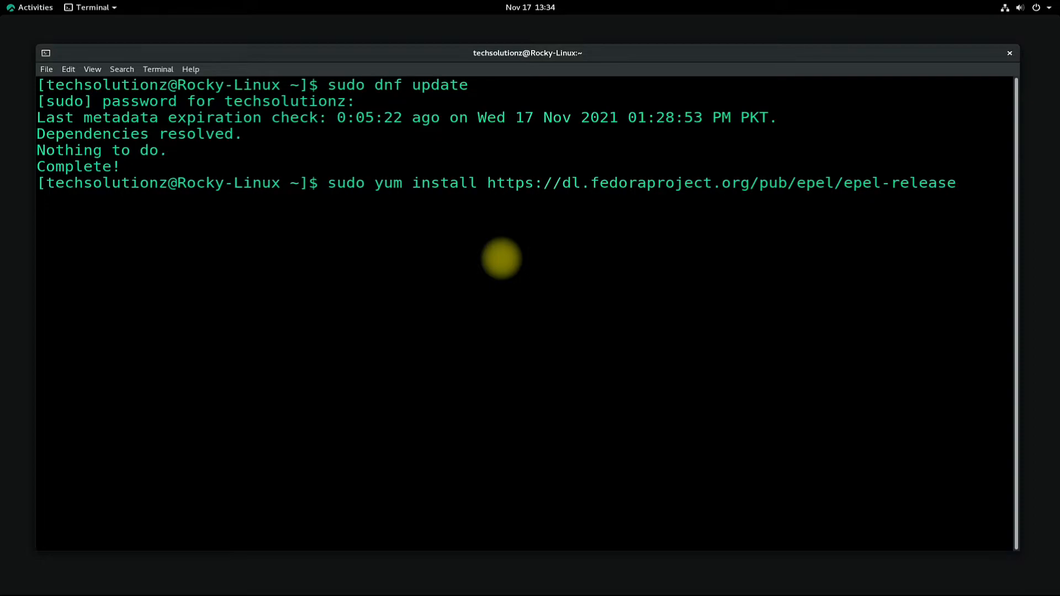
text(-)
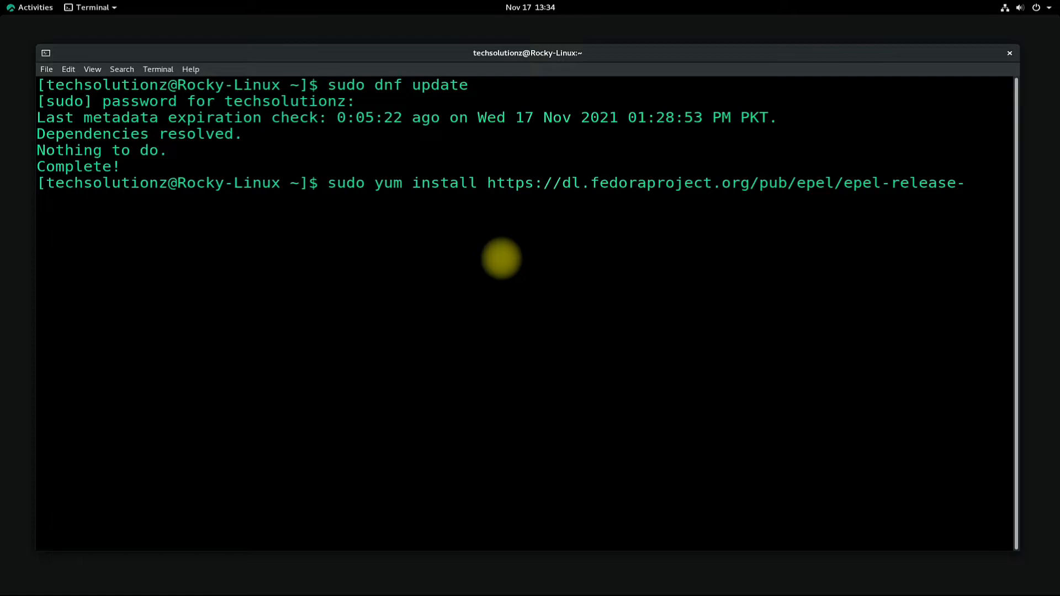
text(la)
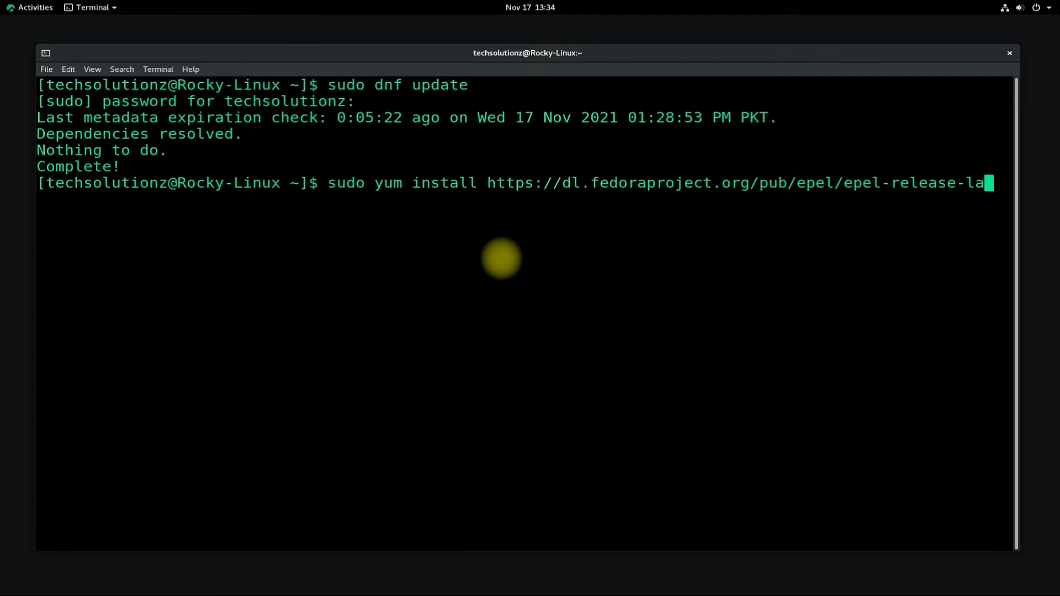
text(test)
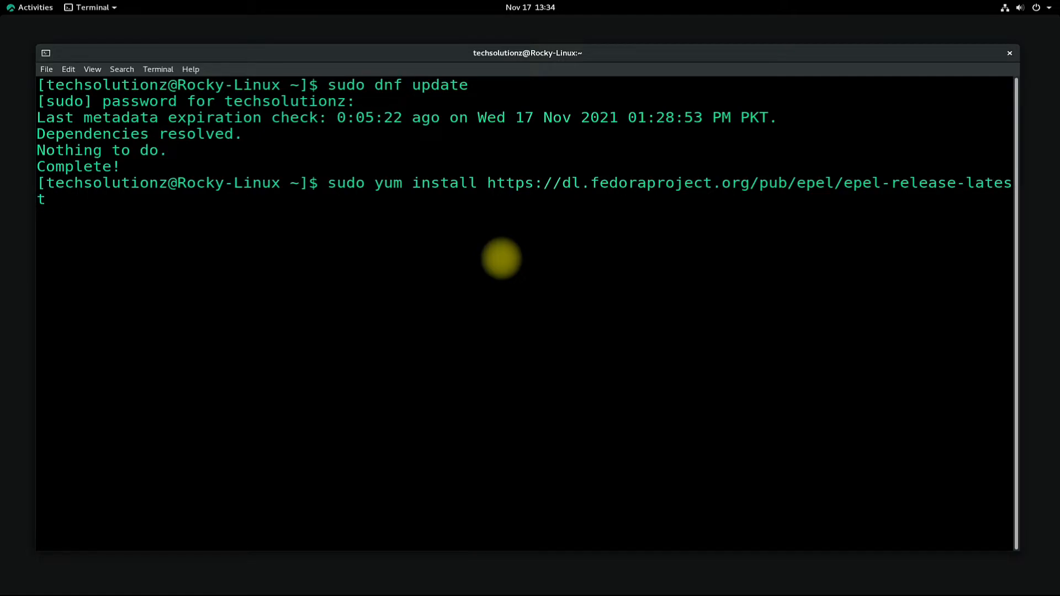
text(-)
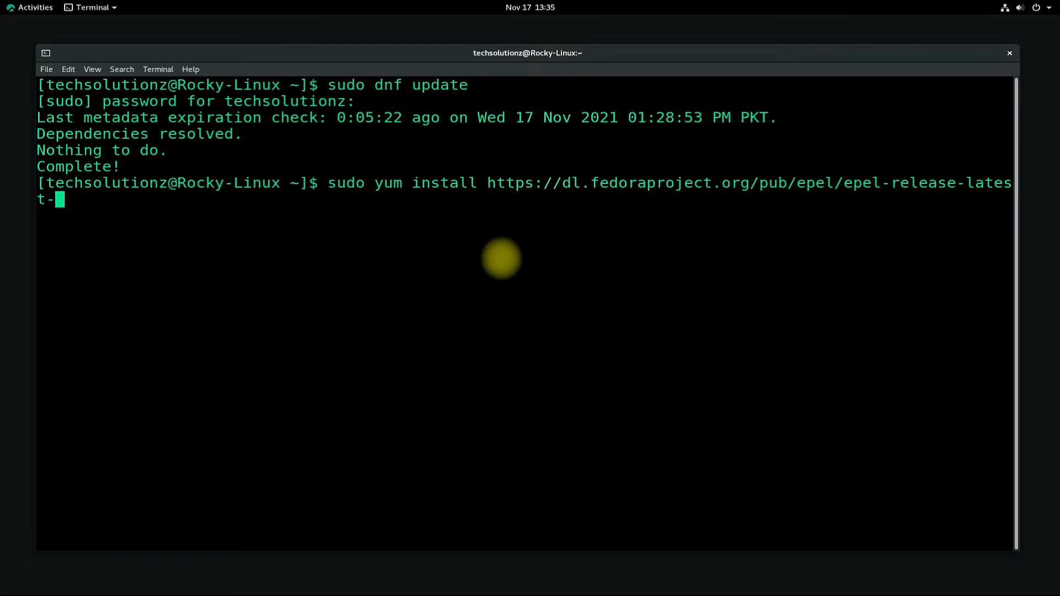
text(8)
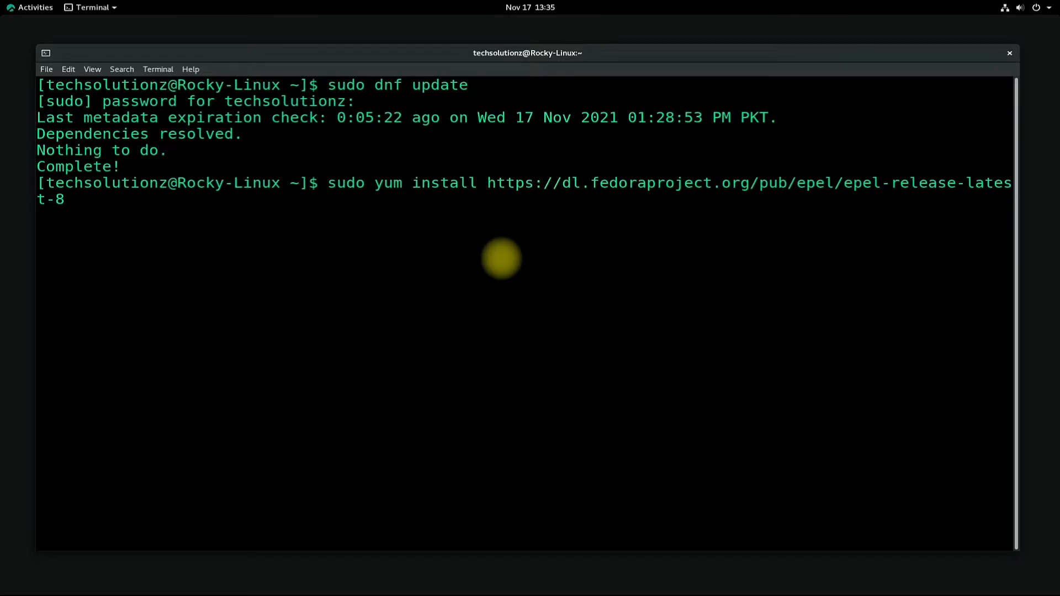
text(.noarch)
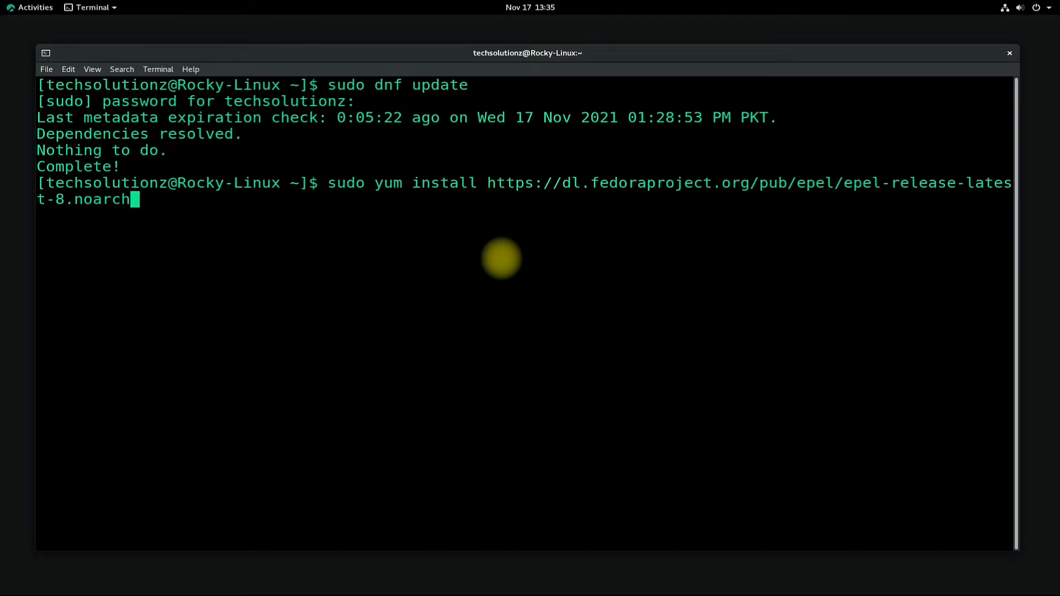
text(.rpm)
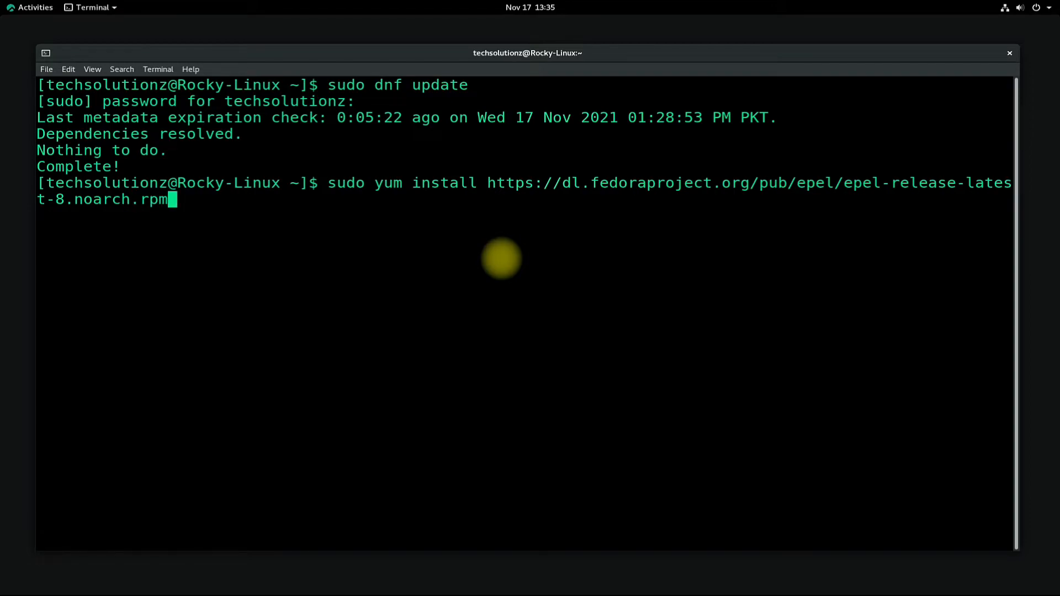
key(Return)
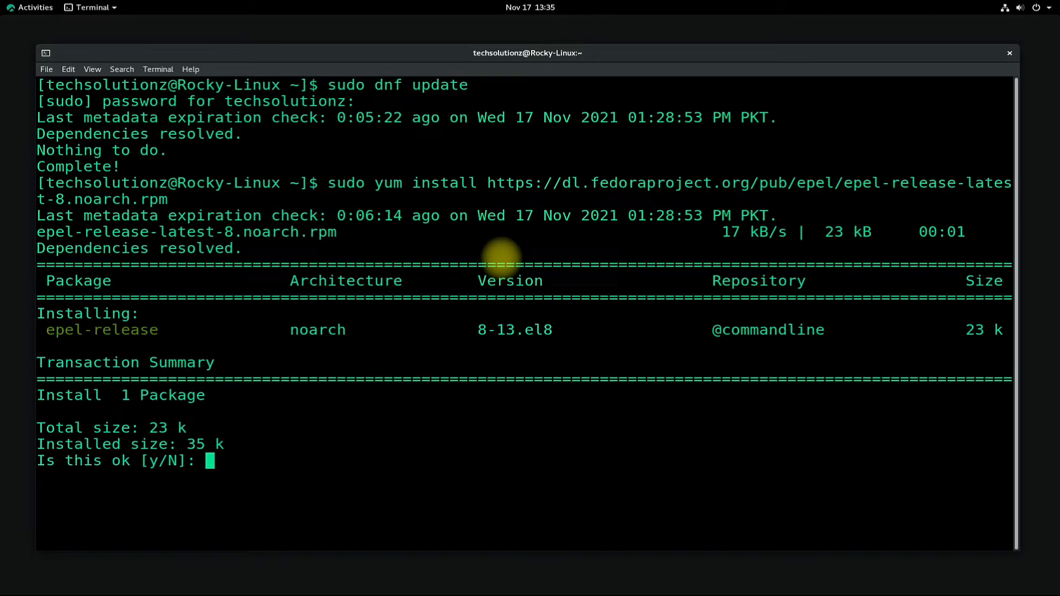
Step: Confirm the epel-release 8-13.el8 install with Y, then clear the screen
text(Y)
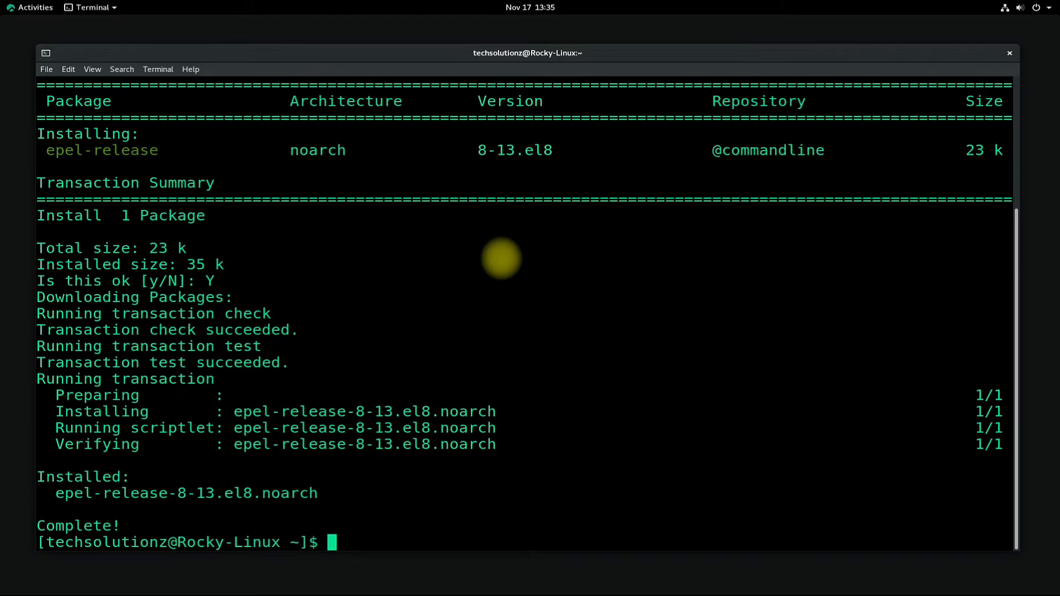
text(c)
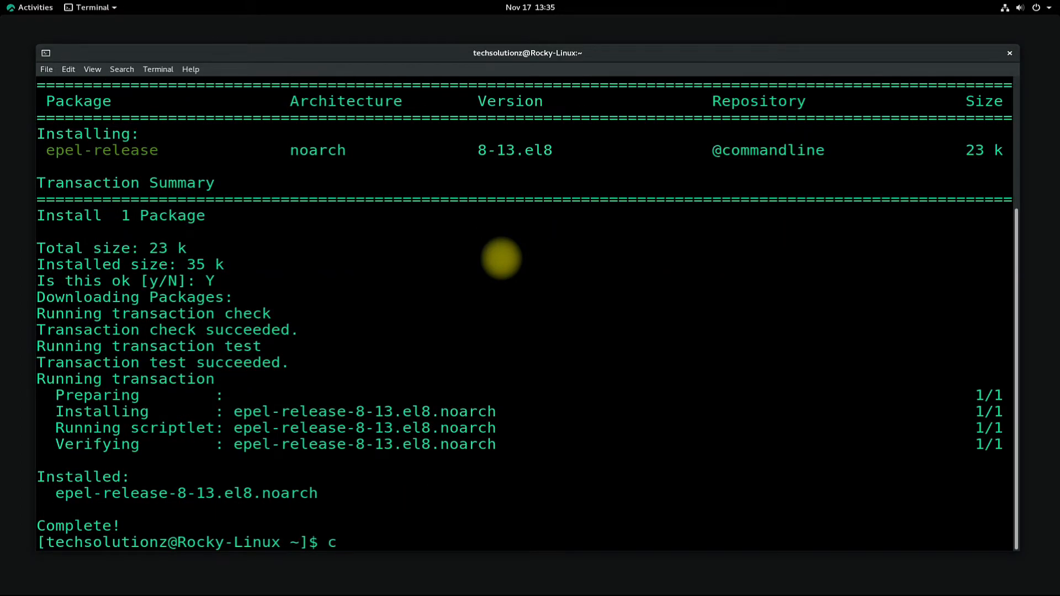
key(Return)
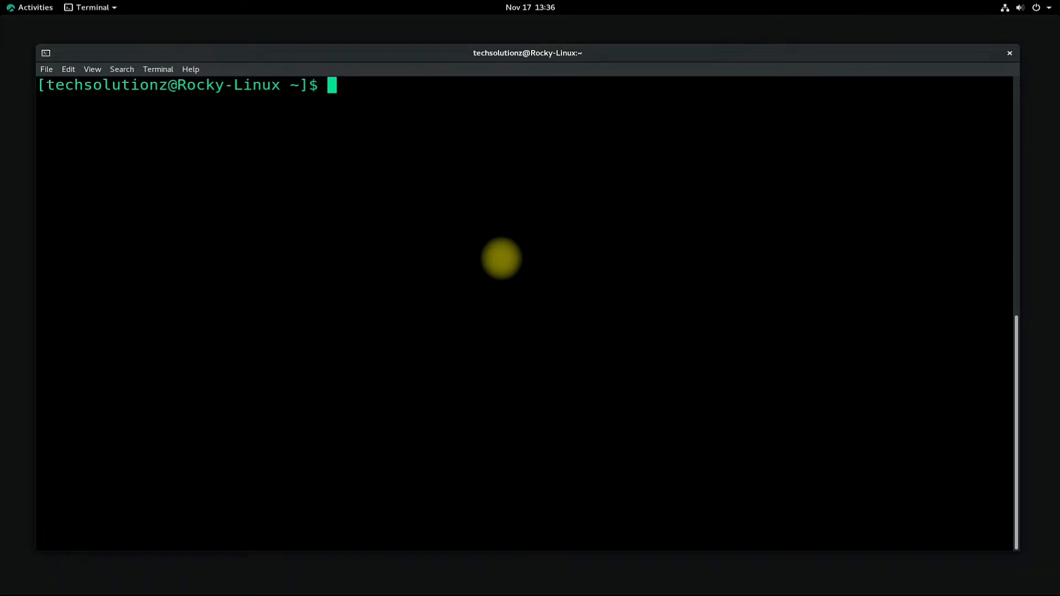
Step: Run 'sudo yum install collectd' to show its EPEL transaction summary
text(sudo tu)
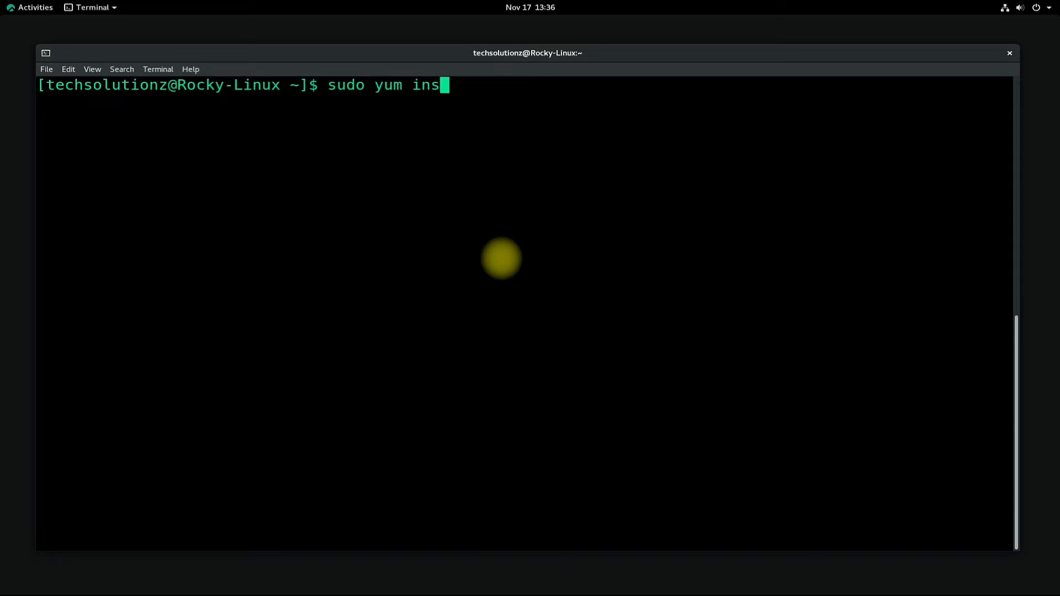
text(tall collectd)
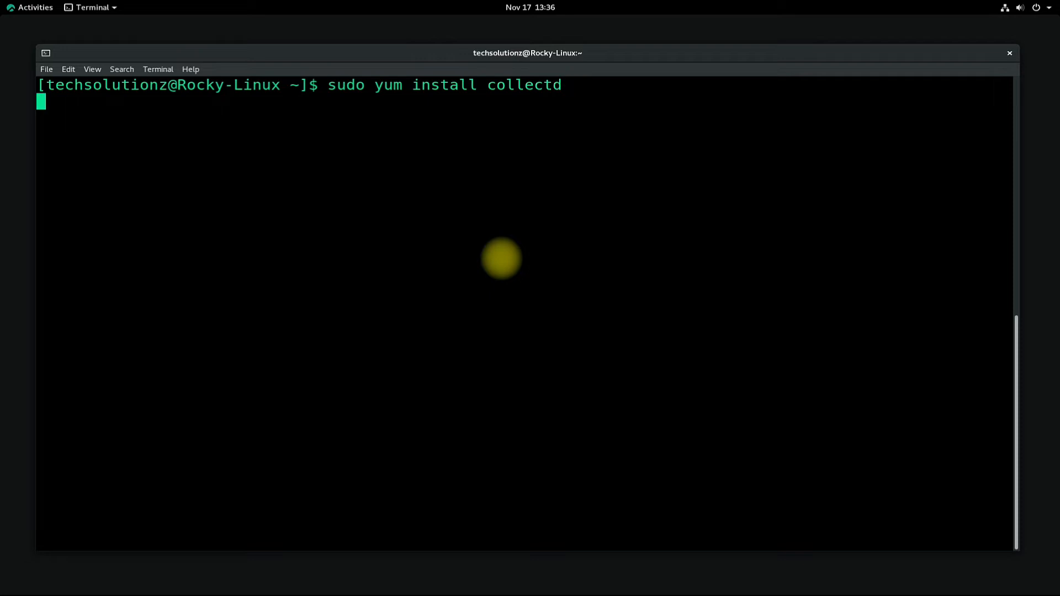
key(Return)
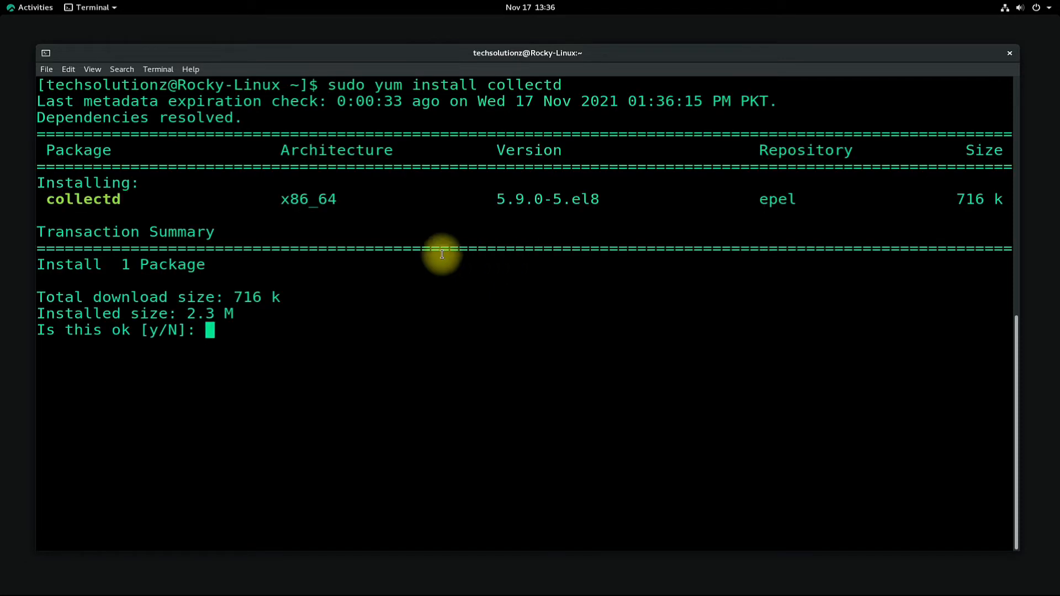
Step: Approve installing collectd 5.9.0-5.el8 and accept the EPEL GPG key import
double_click(777, 199)
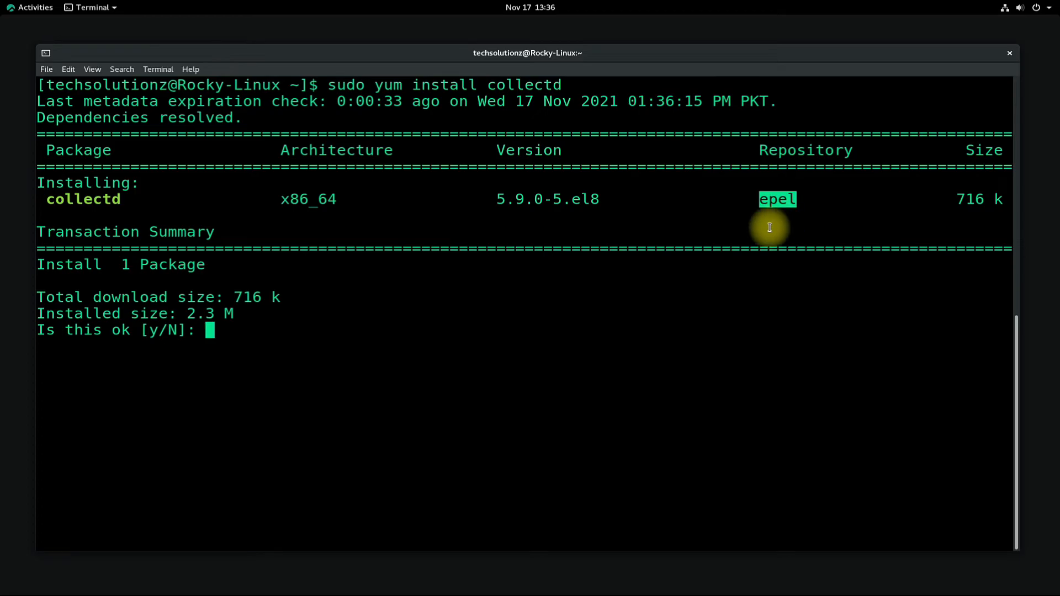
text(Y)
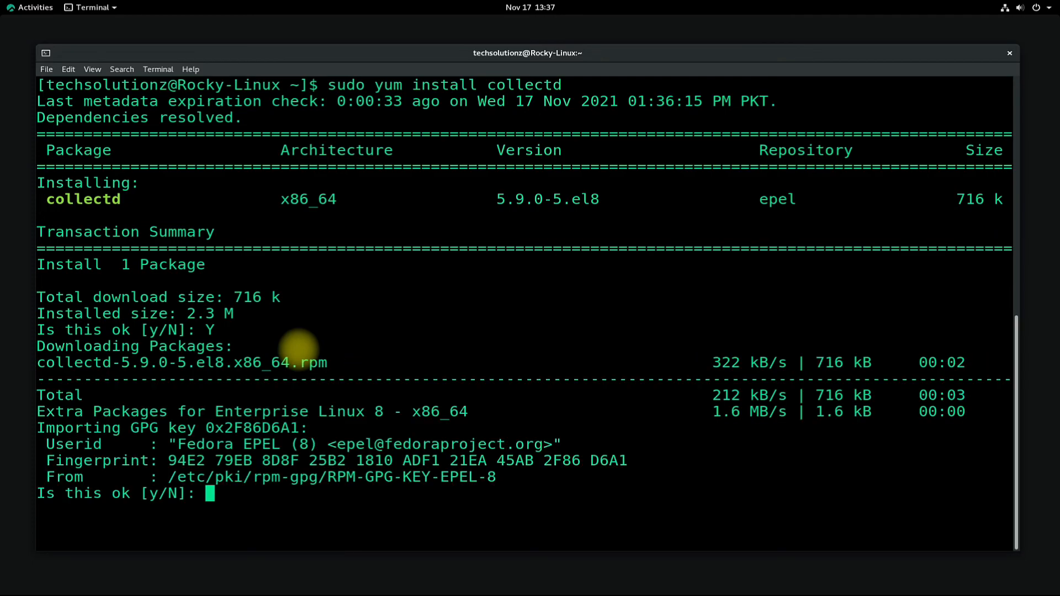
text(Y)
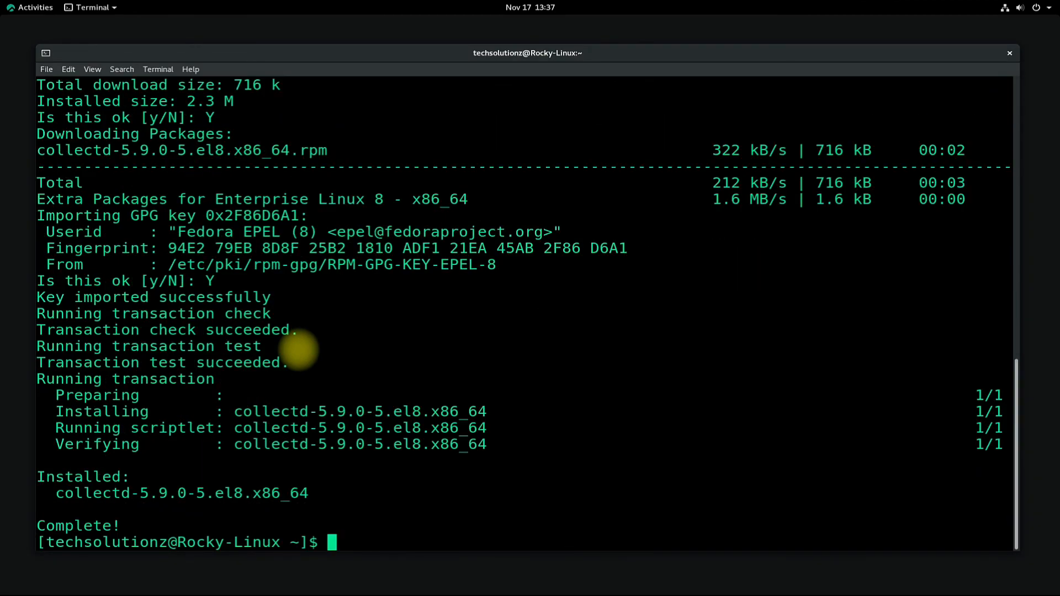
text(ex)
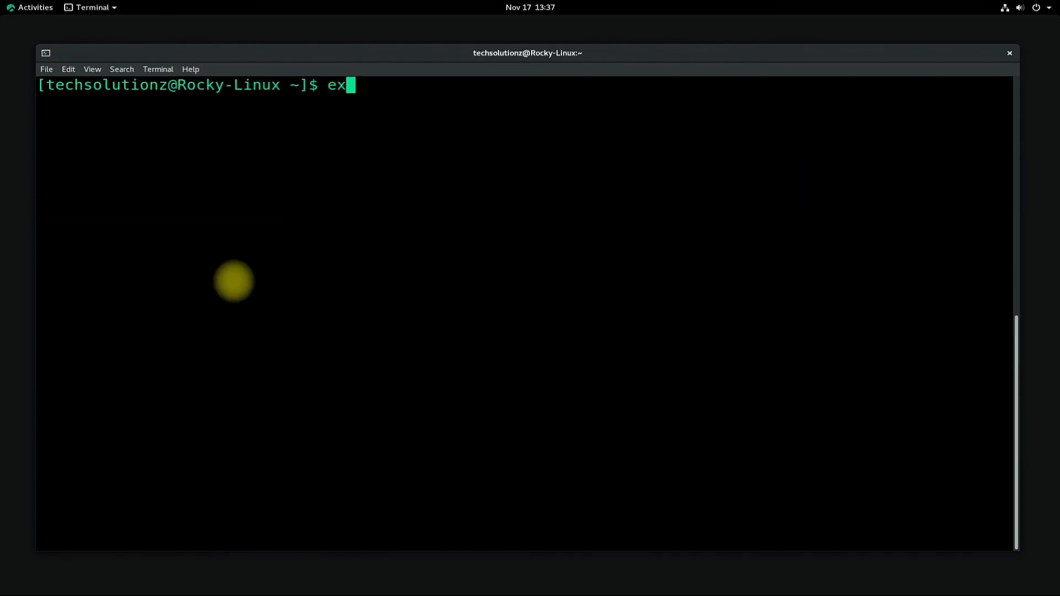